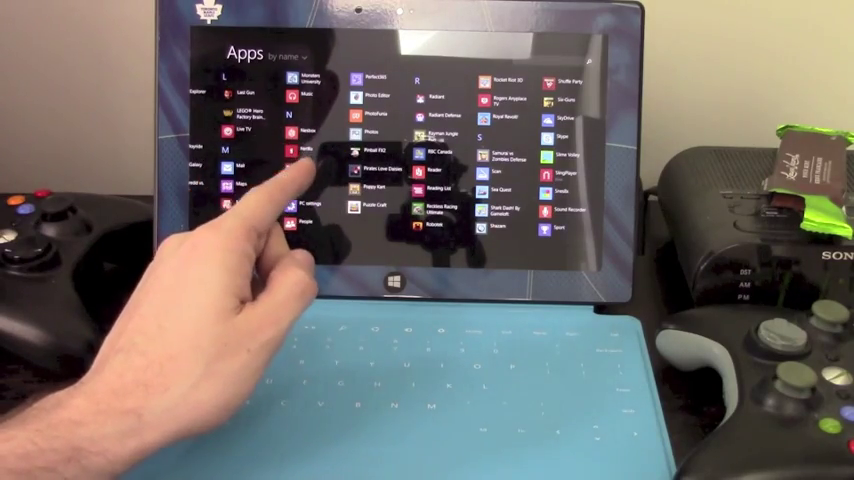
scroll("right", 3)
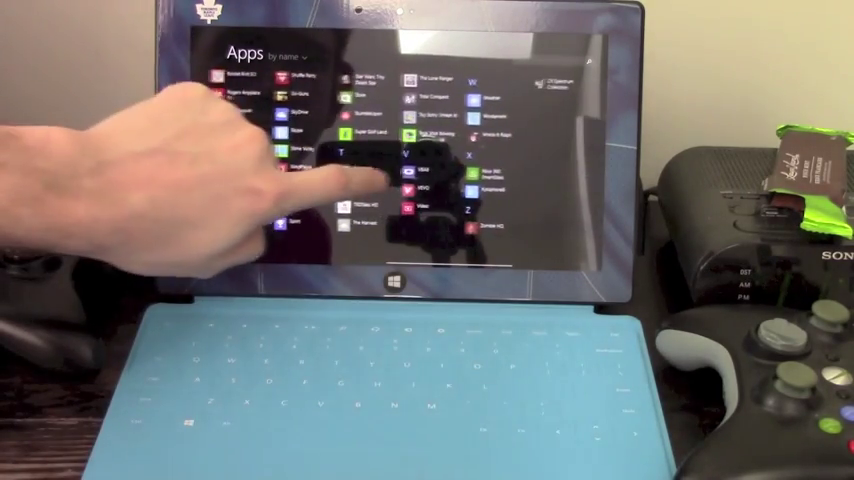